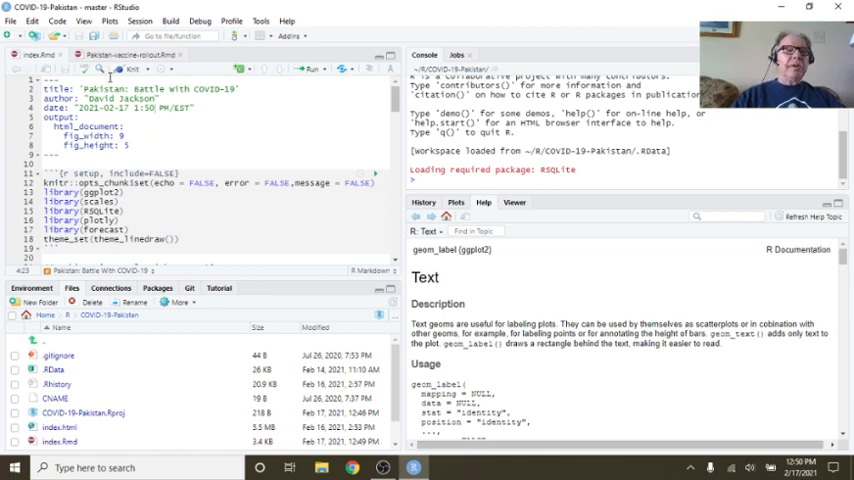
Step: Knit the R Markdown file to render the 'Pakistan: Battle With COVID-19' HTML report
{"action": "left_click", "coordinate": [130, 68]}
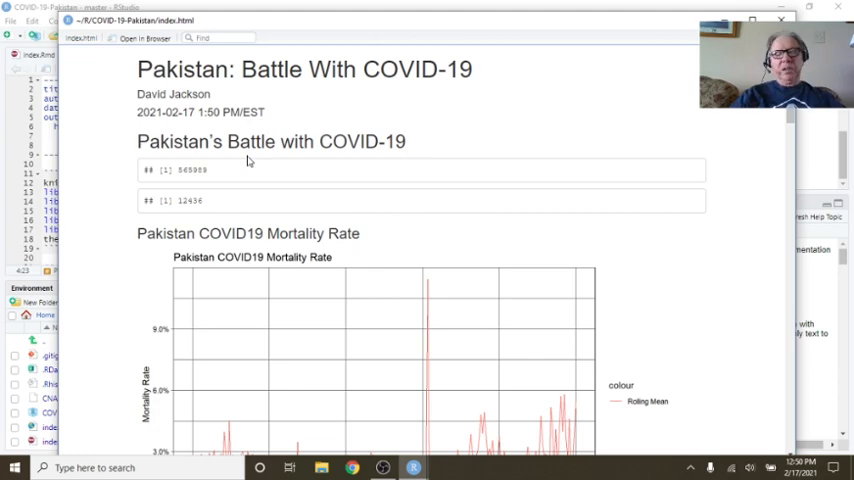
{"action": "scroll", "scroll_direction": "down", "scroll_amount": 3}
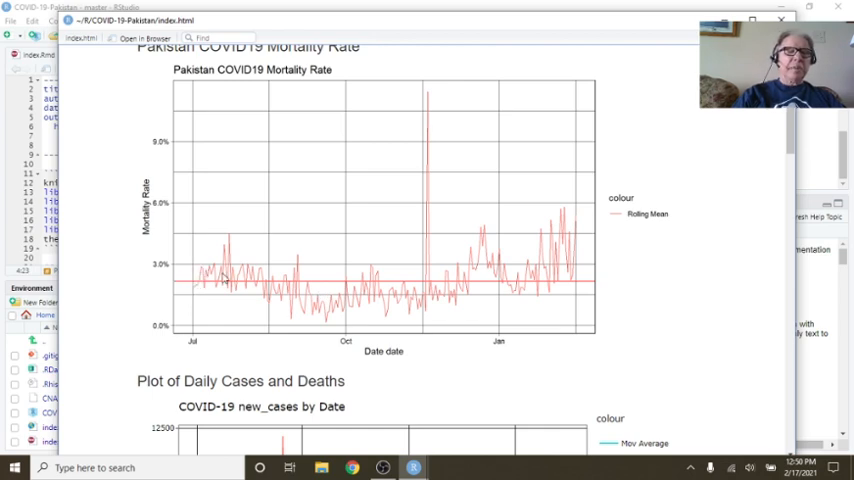
{"action": "mouse_move", "coordinate": [560, 240]}
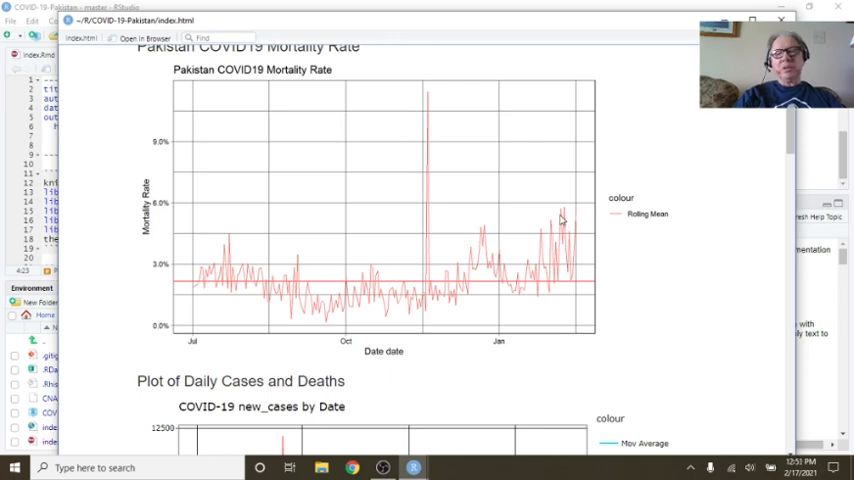
{"action": "scroll", "scroll_direction": "down", "scroll_amount": 3}
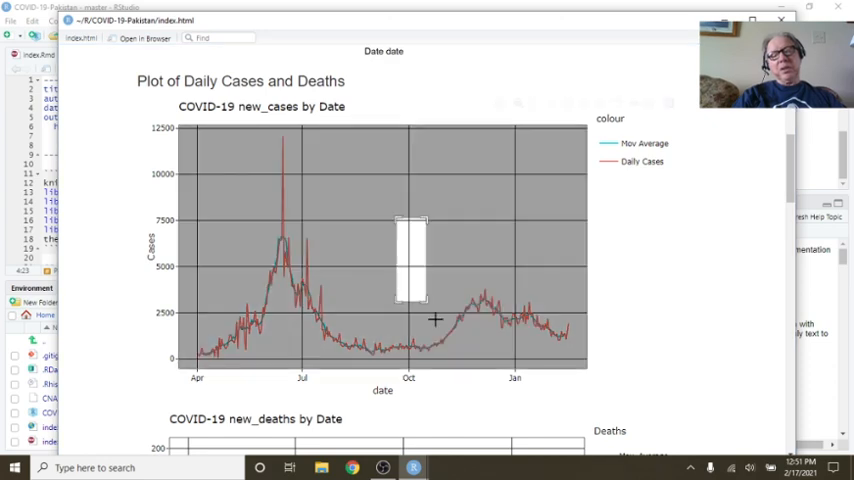
Step: Zoom the daily new_cases chart to October–January and move on to the new_deaths chart
{"action": "left_click_drag", "start_coordinate": [396, 212], "coordinate": [430, 304]}
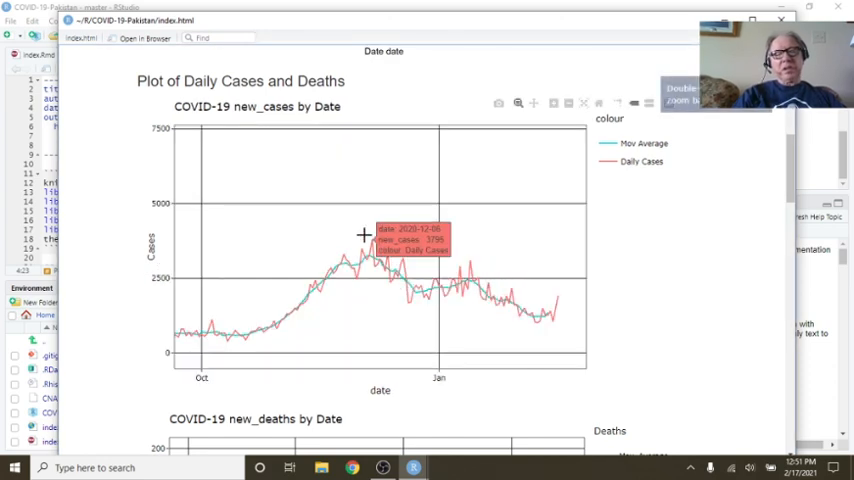
{"action": "mouse_move", "coordinate": [536, 298]}
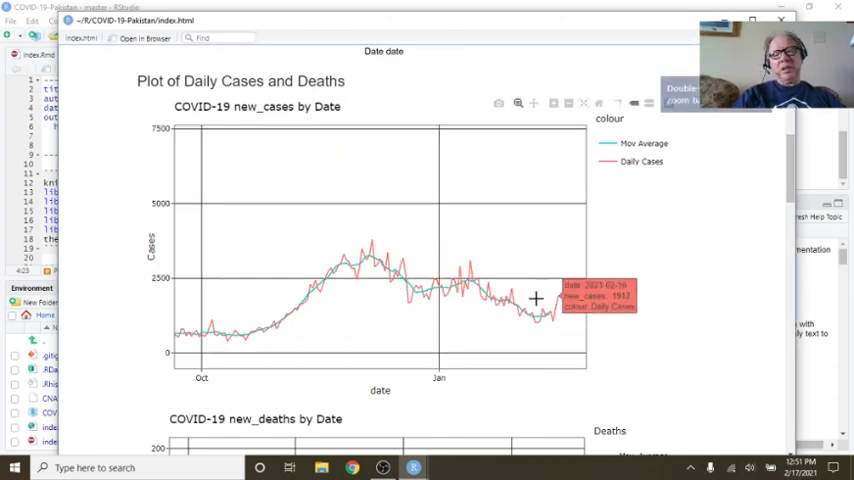
{"action": "scroll", "scroll_direction": "down", "scroll_amount": 3}
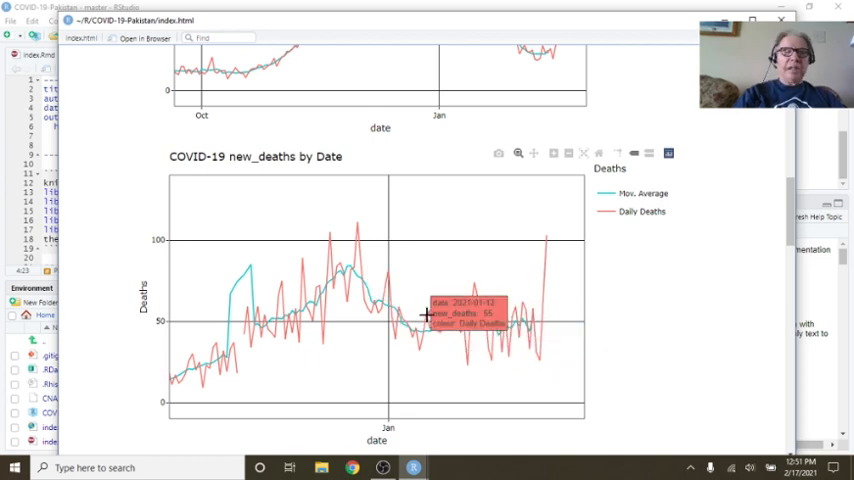
{"action": "scroll", "scroll_direction": "down", "scroll_amount": 3}
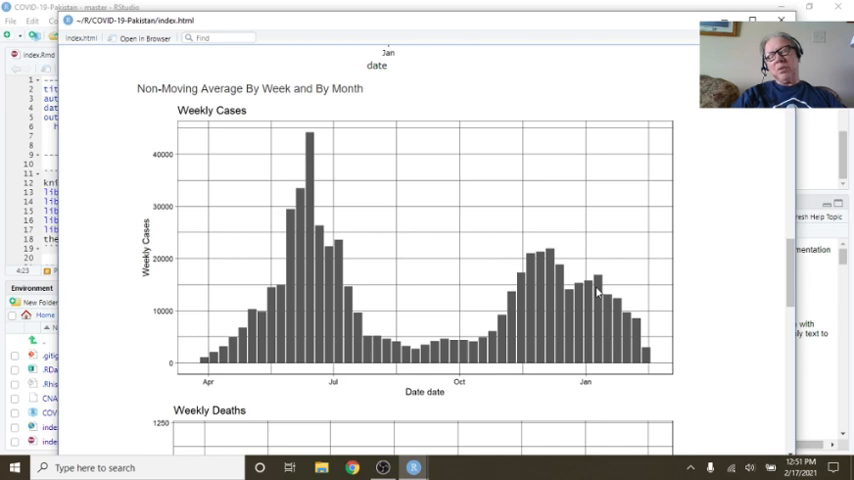
{"action": "mouse_move", "coordinate": [608, 308]}
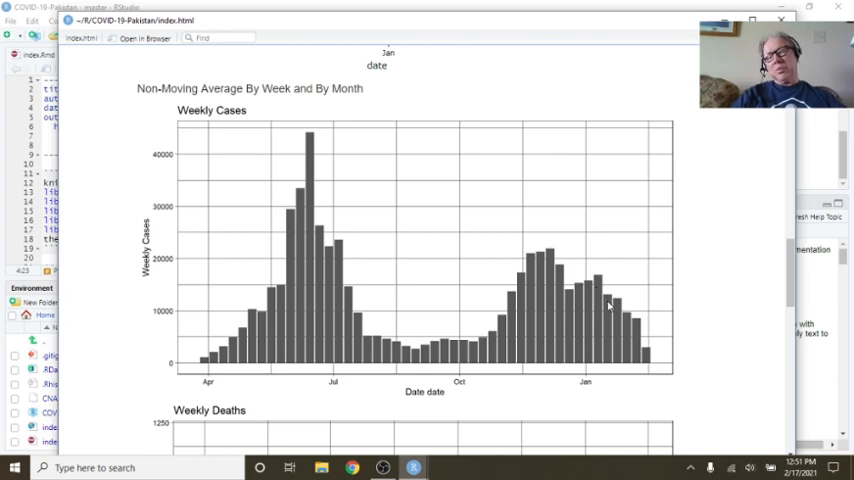
{"action": "mouse_move", "coordinate": [624, 310]}
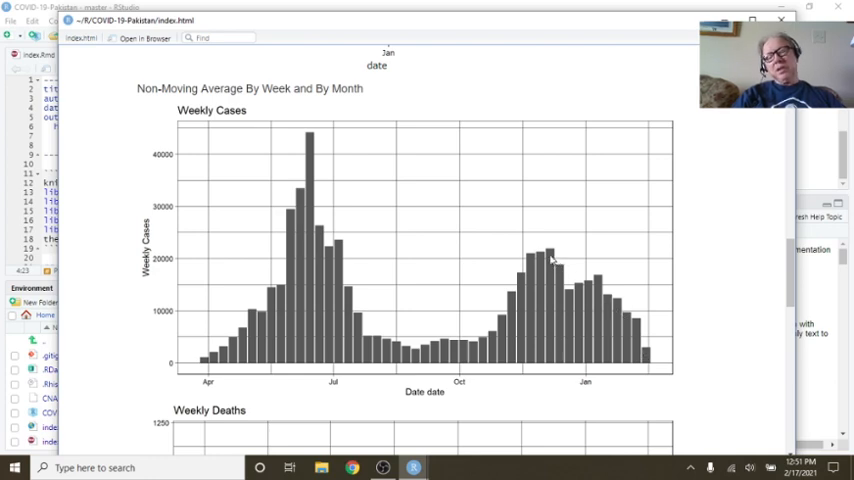
{"action": "scroll", "scroll_direction": "down", "scroll_amount": 3}
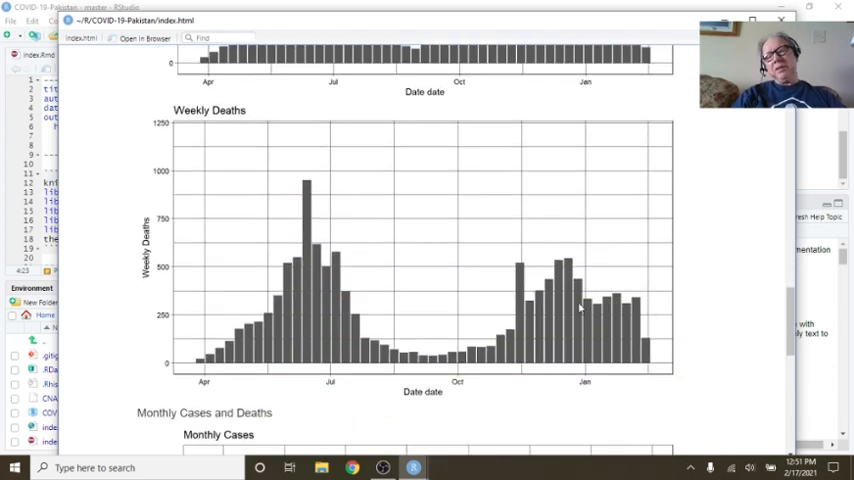
{"action": "mouse_move", "coordinate": [624, 308]}
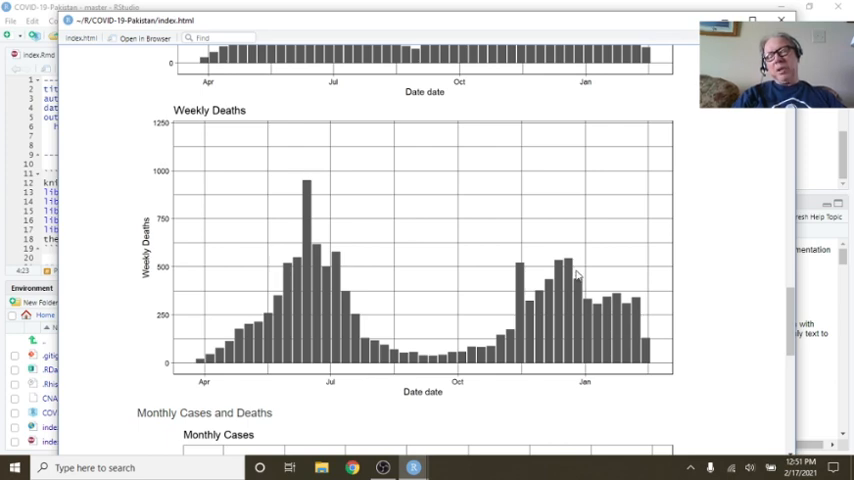
{"action": "mouse_move", "coordinate": [570, 268]}
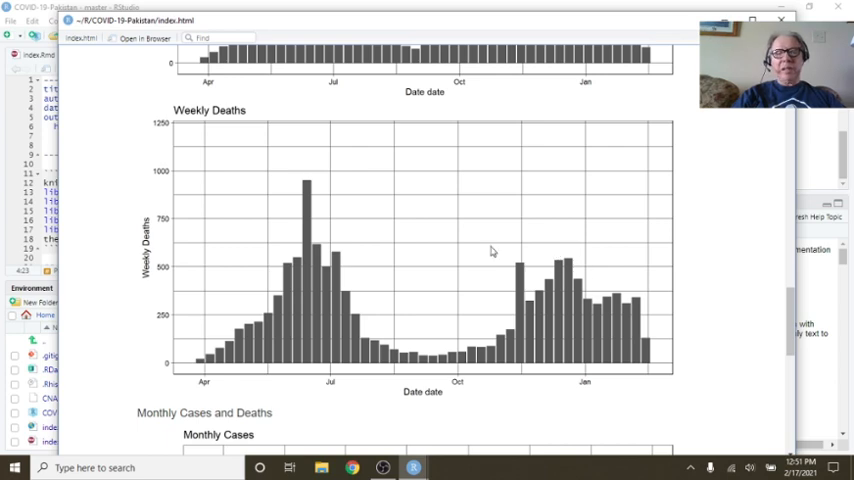
{"action": "scroll", "scroll_direction": "down", "scroll_amount": 3}
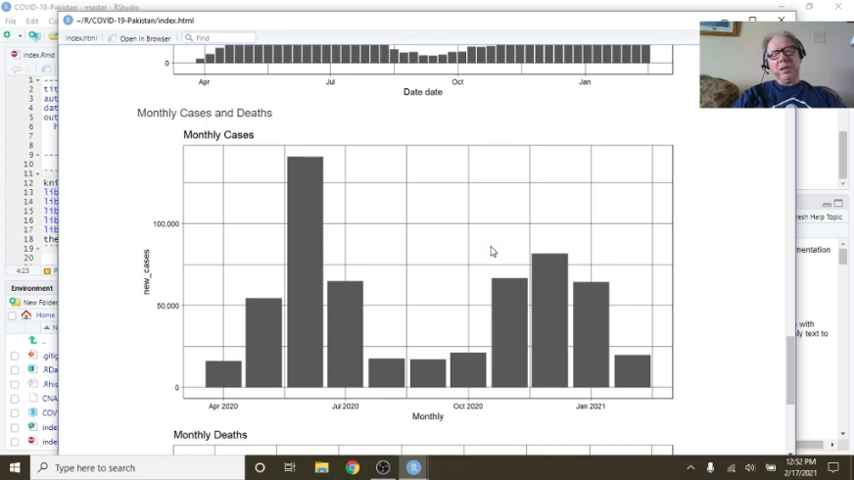
{"action": "scroll", "scroll_direction": "down", "scroll_amount": 3}
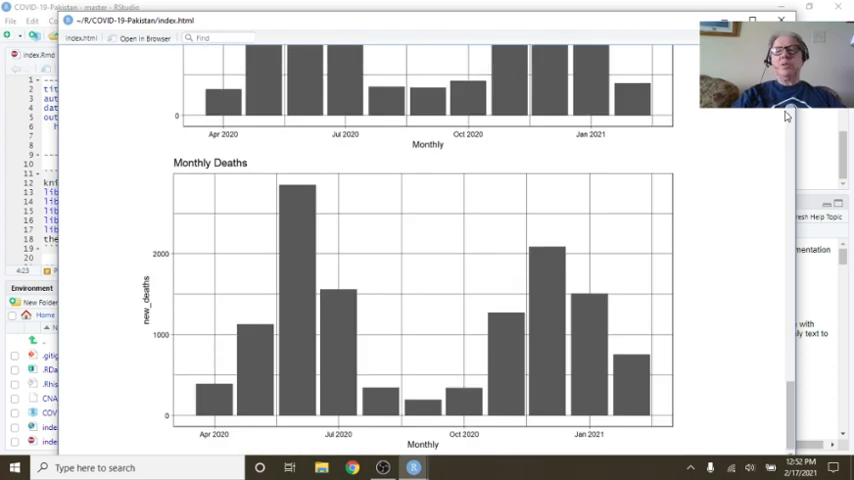